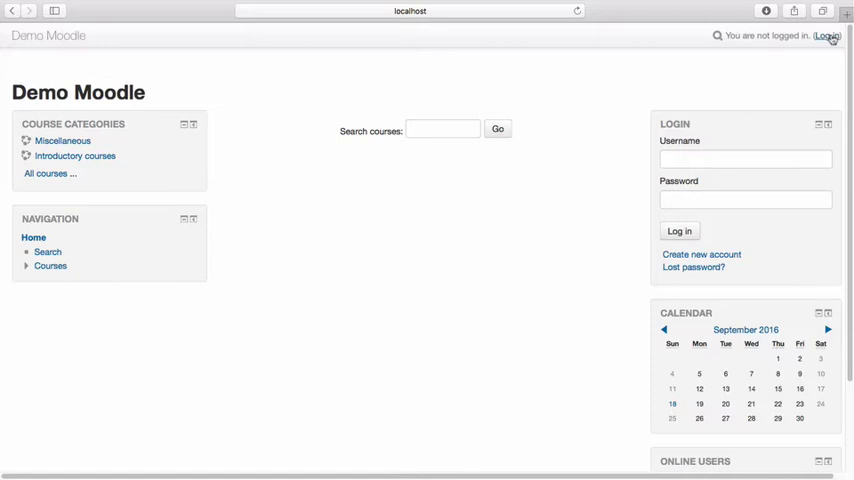
# Go to the Demo Moodle login page via the '(Log in)' link.
pyautogui.click(827, 36)
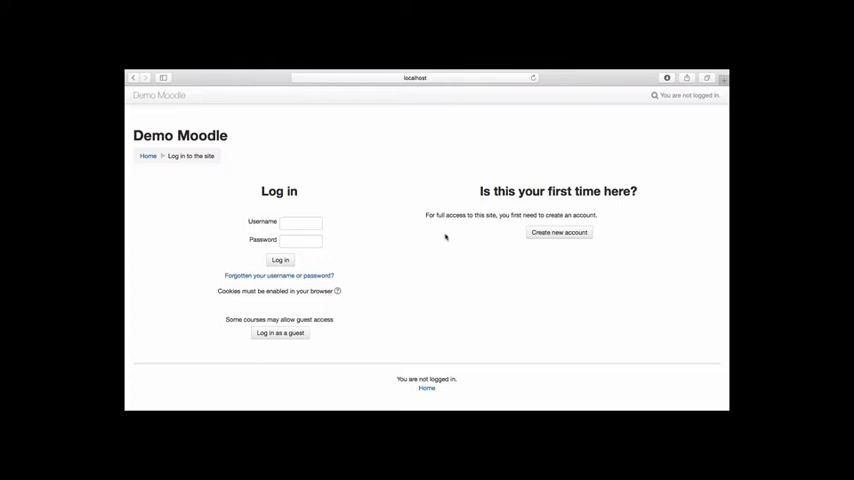
pyautogui.click(558, 232)
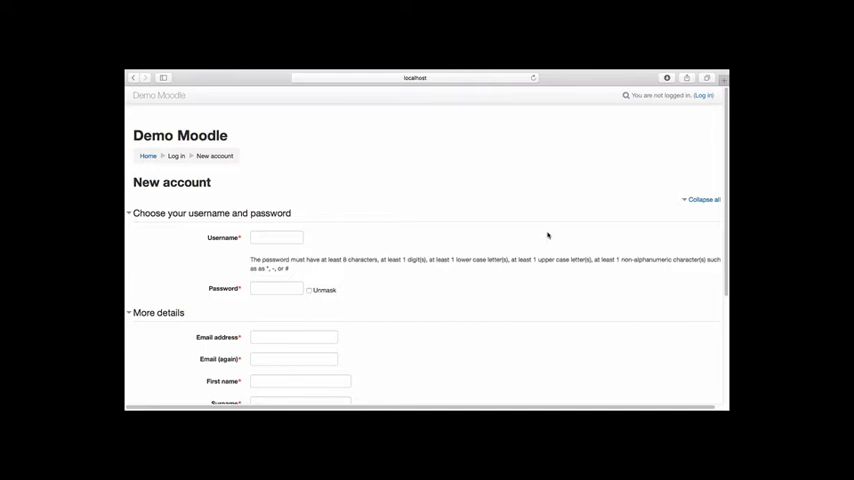
pyautogui.scroll(-3)
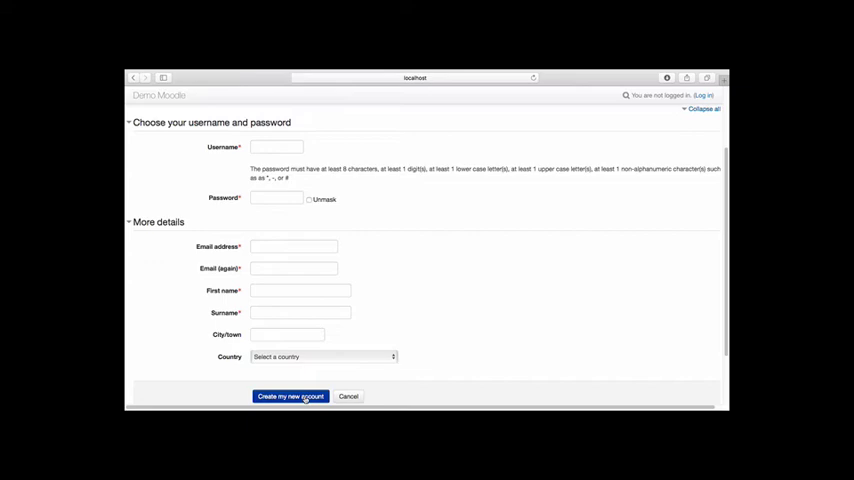
pyautogui.moveTo(294, 379)
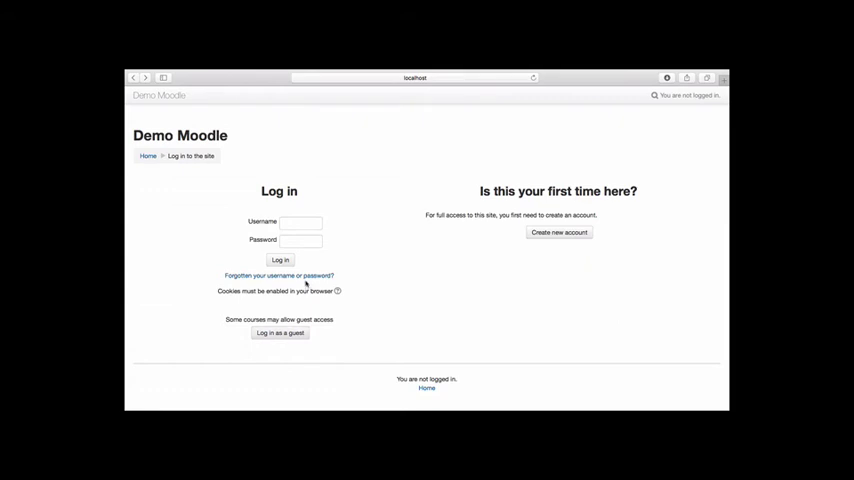
pyautogui.click(279, 275)
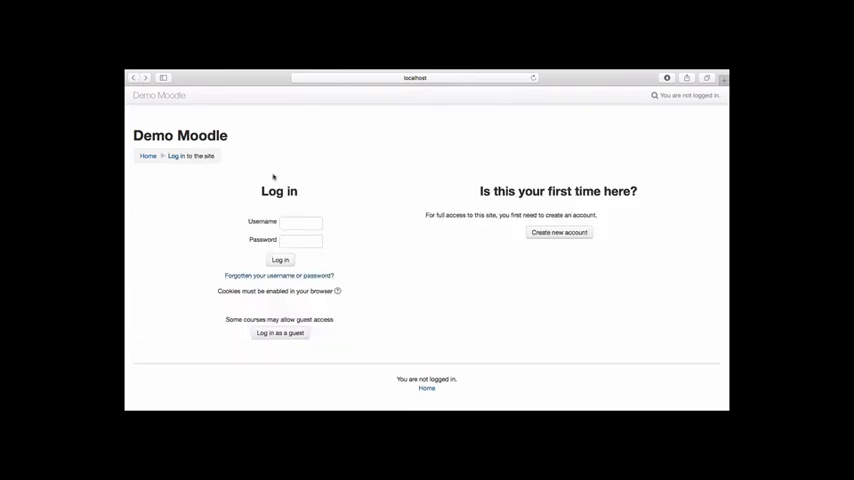
# Enter the learner account's username and password and submit the login form.
pyautogui.write('test')
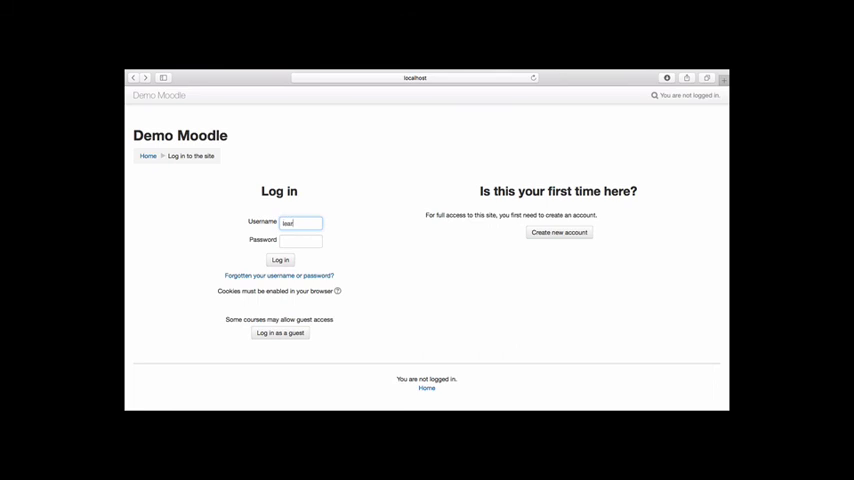
pyautogui.click(300, 239)
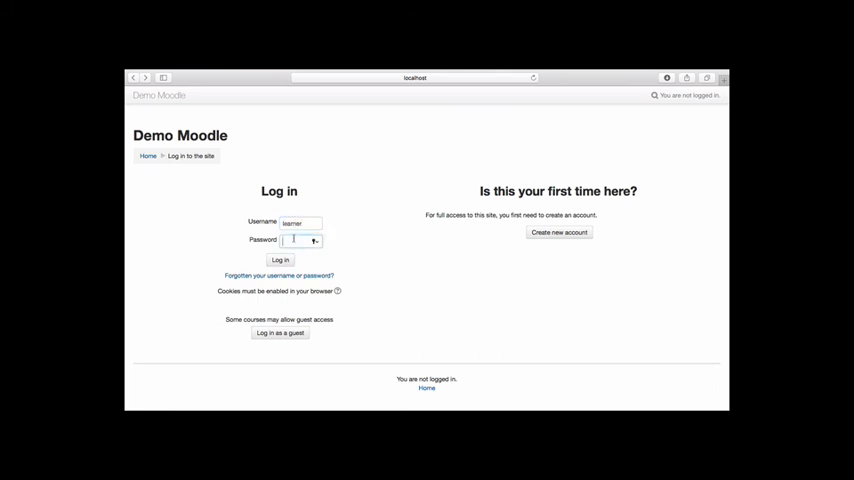
pyautogui.write('password')
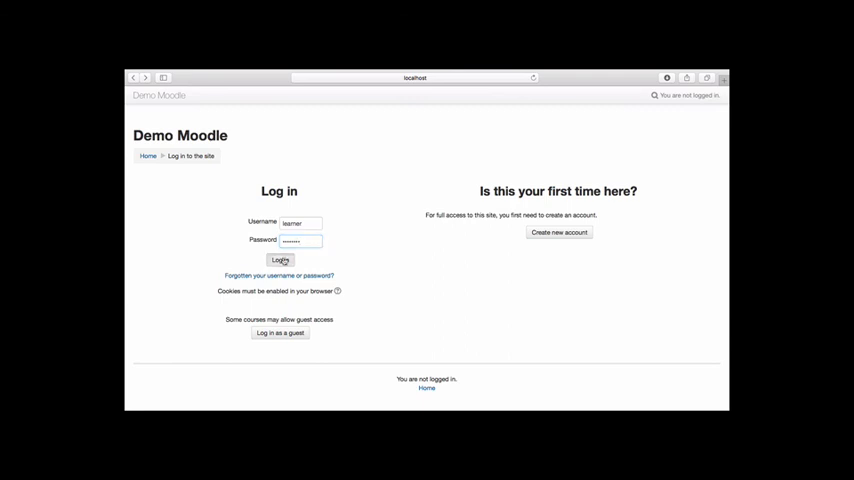
pyautogui.click(280, 260)
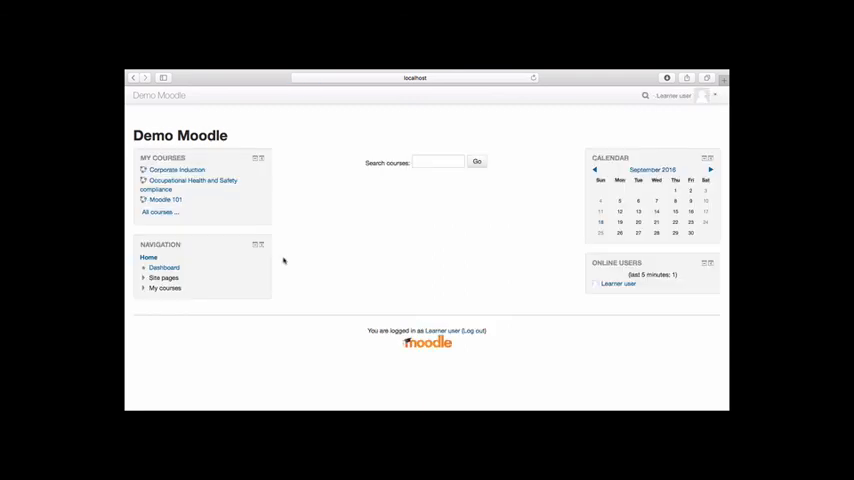